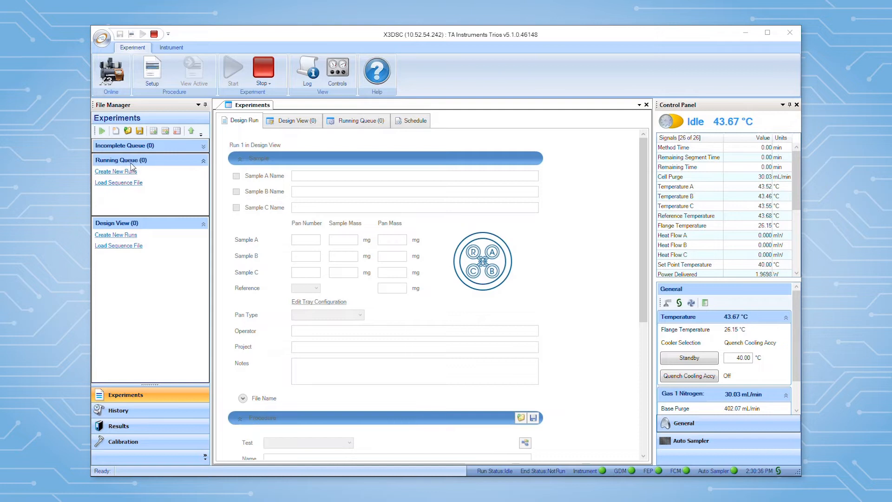
{"action": "mouse_move", "coordinate": [142, 229]}
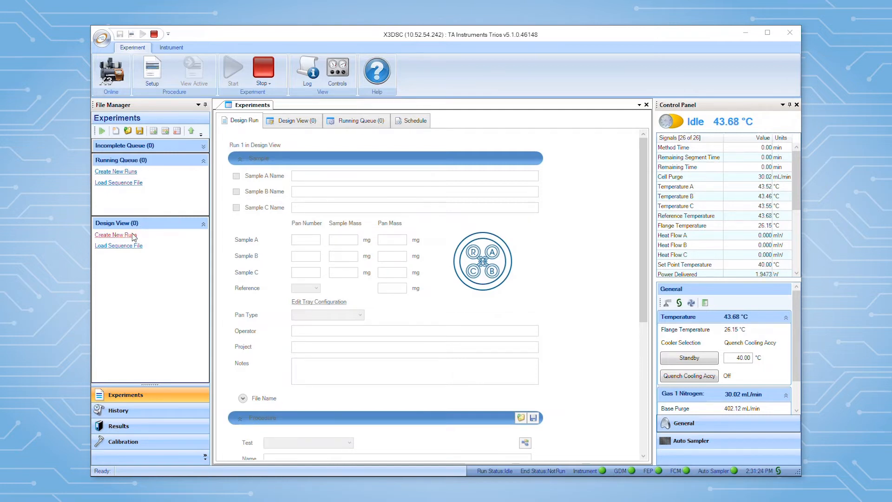
- Add a new run from Create New Runs under Design View in the File Manager
{"action": "left_click", "coordinate": [115, 235]}
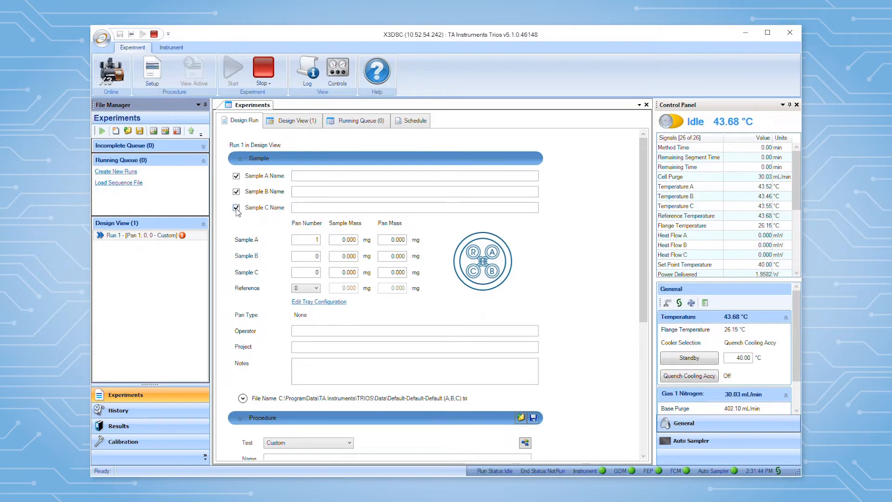
- Uncheck sample position C and open Edit Tray Configuration
{"action": "left_click", "coordinate": [236, 207]}
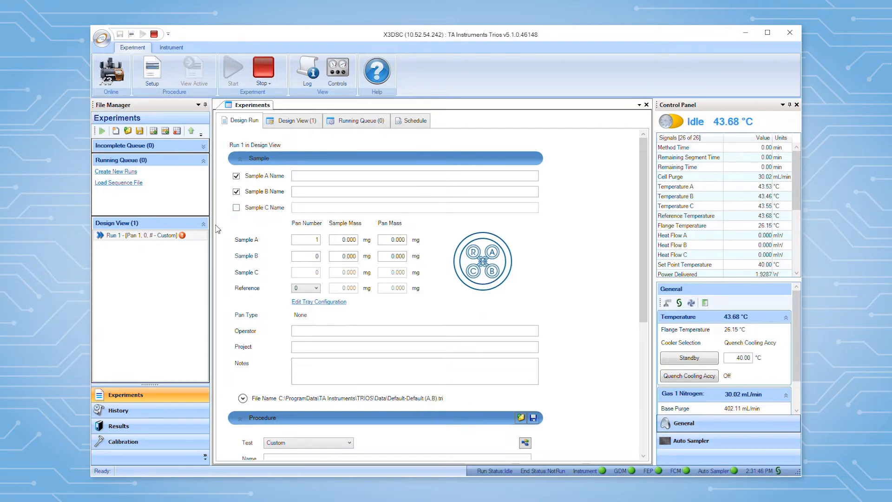
{"action": "mouse_move", "coordinate": [295, 213]}
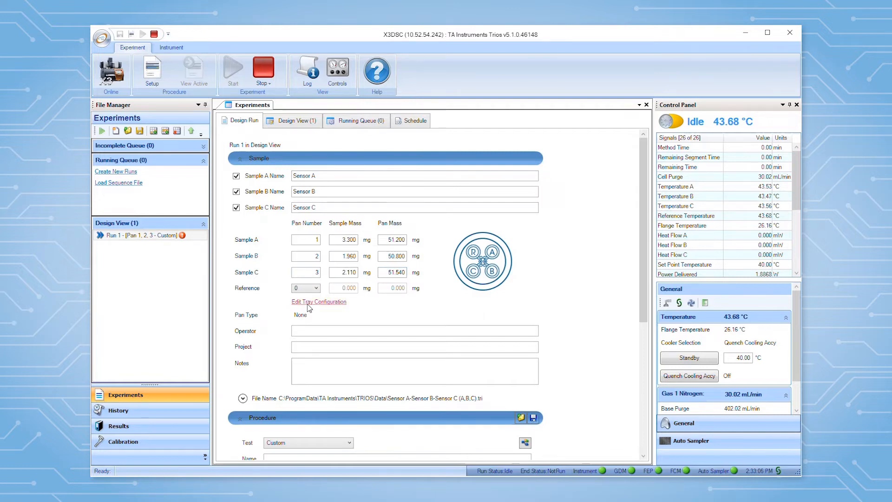
{"action": "left_click", "coordinate": [318, 301]}
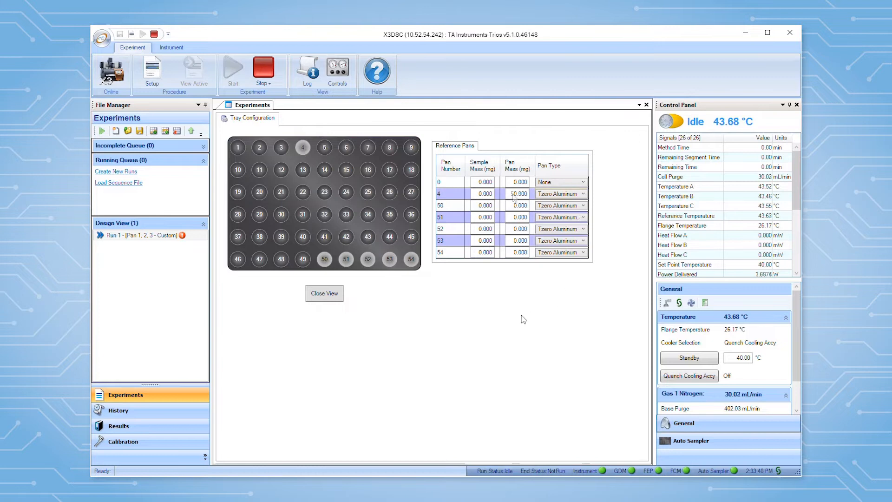
- Close the tray configuration view and scroll down to the file name settings
{"action": "left_click", "coordinate": [324, 293]}
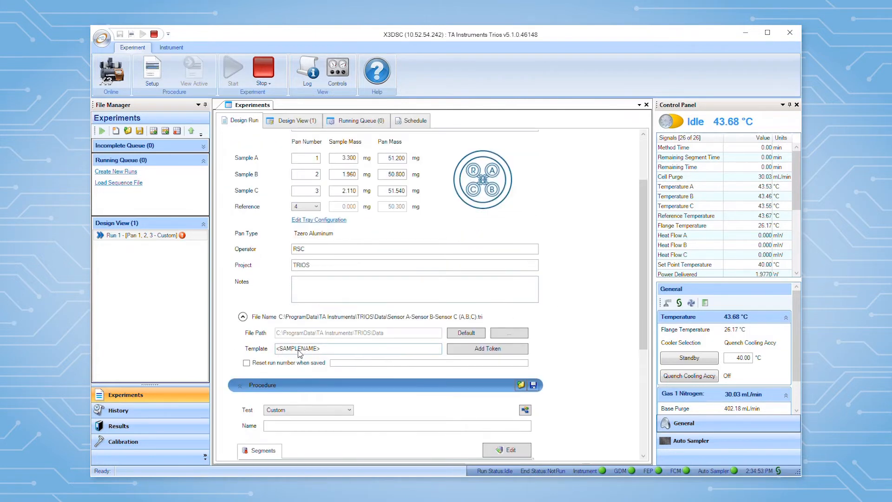
{"action": "mouse_move", "coordinate": [319, 357]}
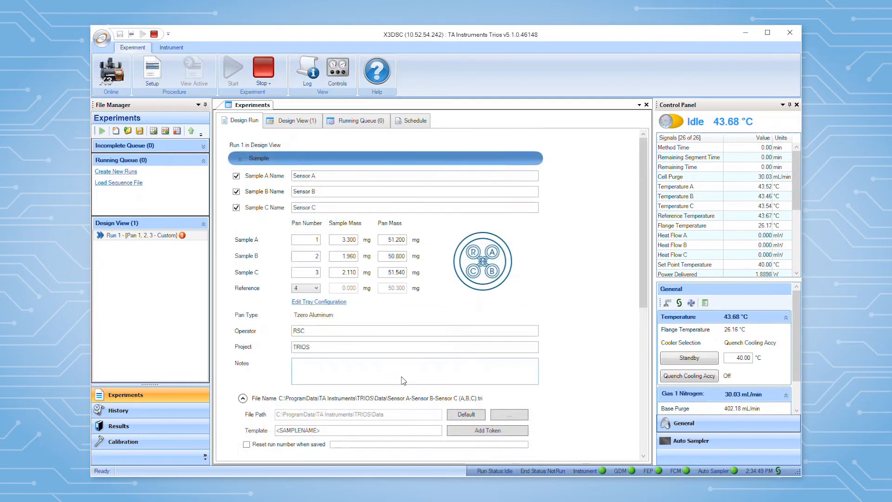
{"action": "scroll", "scroll_direction": "down", "scroll_amount": 3}
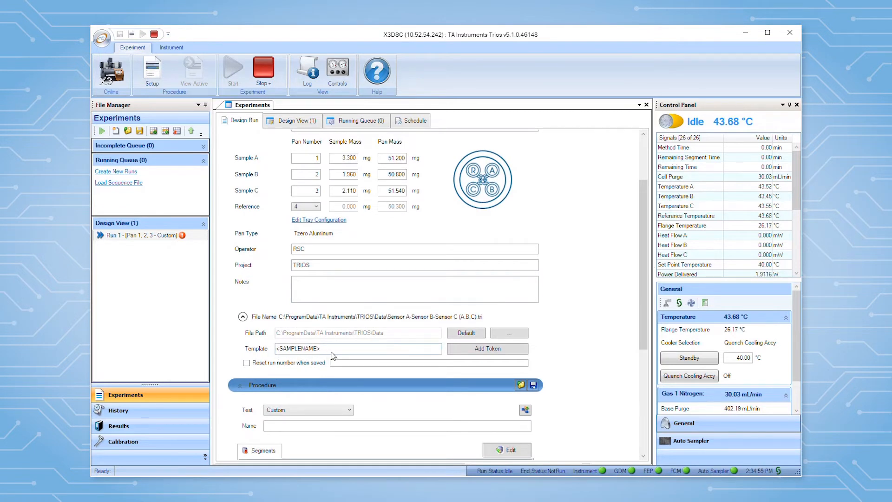
{"action": "mouse_move", "coordinate": [413, 328]}
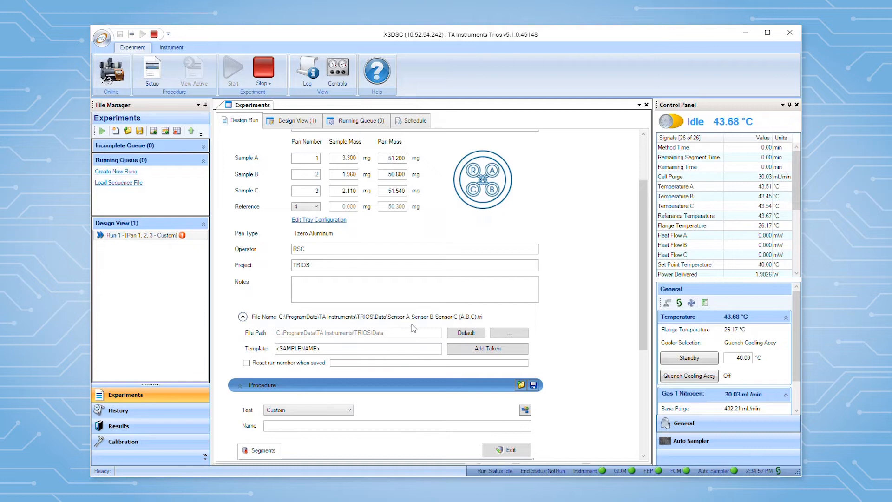
{"action": "mouse_move", "coordinate": [446, 325]}
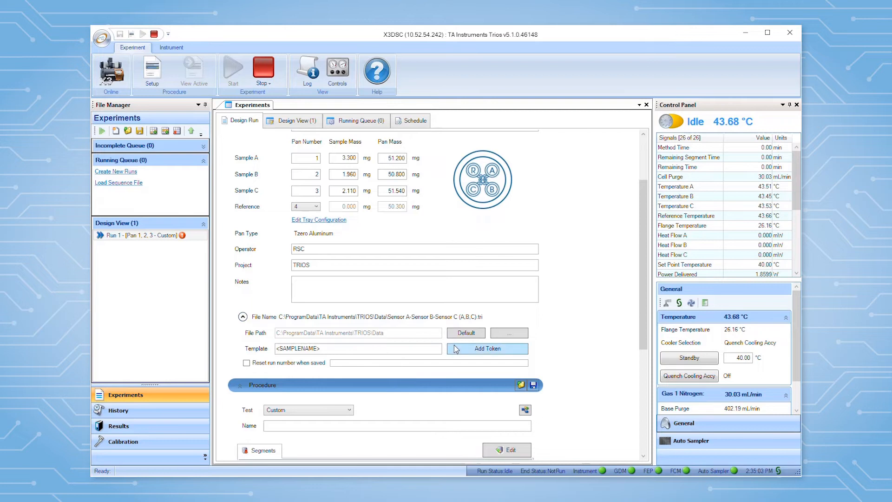
- Insert the Run Date token into the file name template after the sample name
{"action": "left_click", "coordinate": [486, 348]}
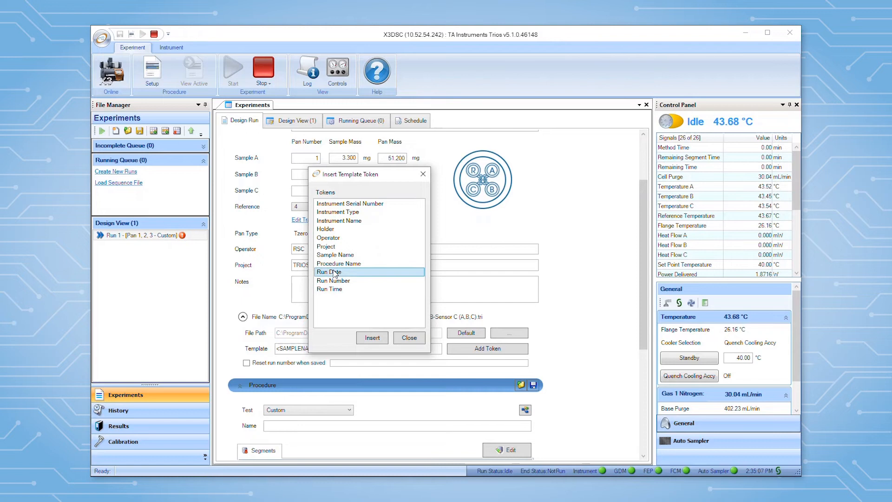
{"action": "left_click", "coordinate": [372, 337]}
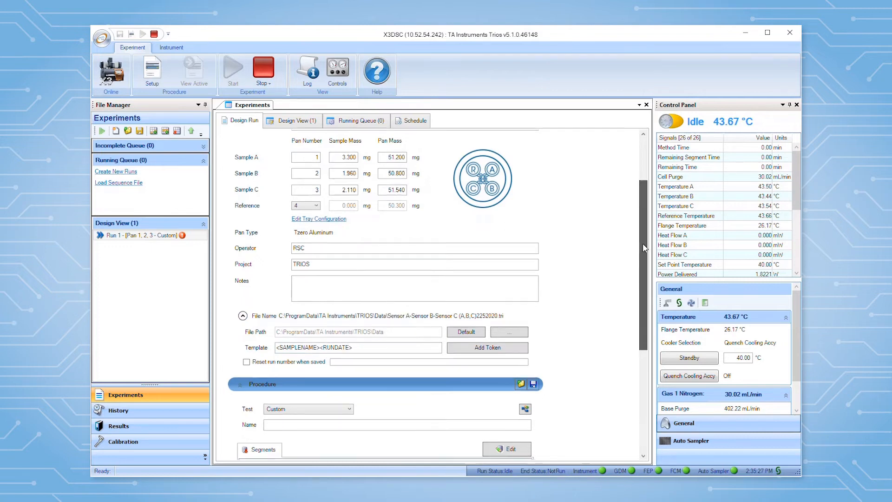
{"action": "scroll", "scroll_direction": "down", "scroll_amount": 3}
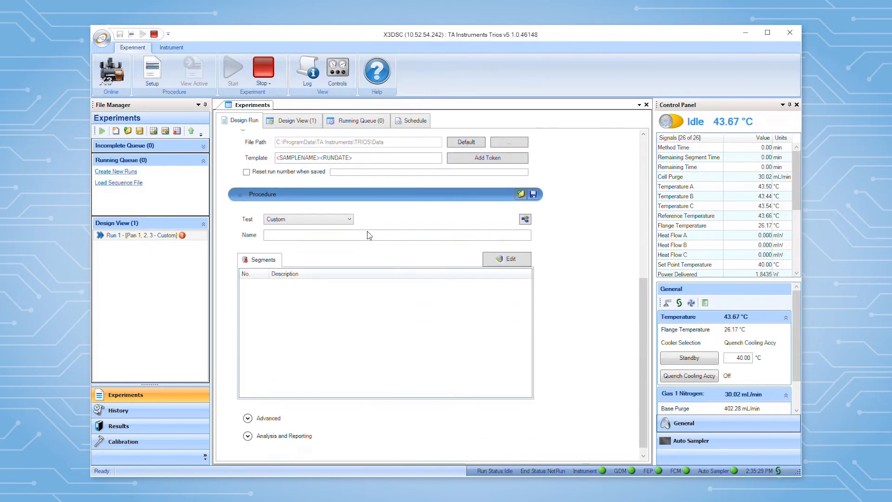
- Replace the Heat Cool Heat test with a custom Equilibrate 100 °C, Isothermal 10 min procedure
{"action": "left_click", "coordinate": [349, 218]}
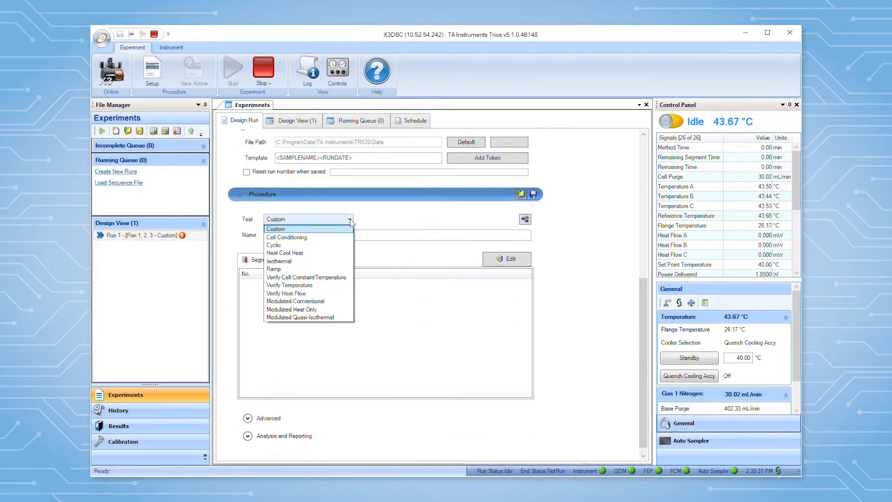
{"action": "mouse_move", "coordinate": [284, 253]}
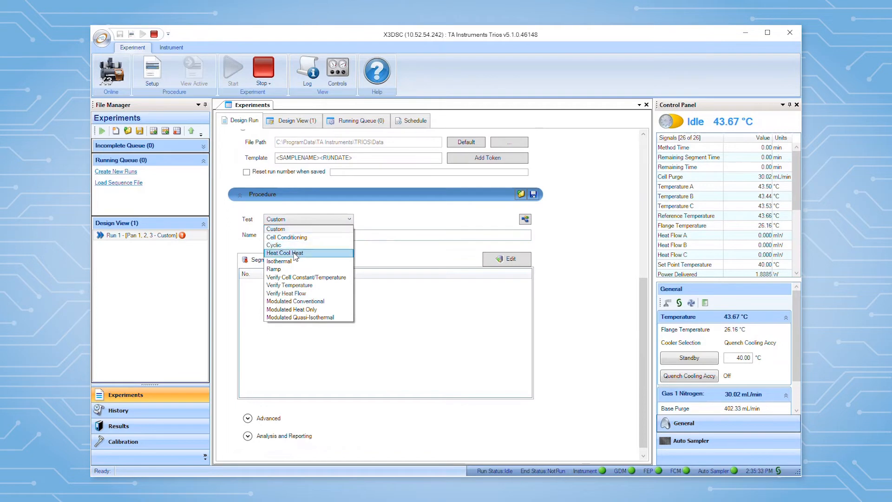
{"action": "left_click", "coordinate": [285, 253]}
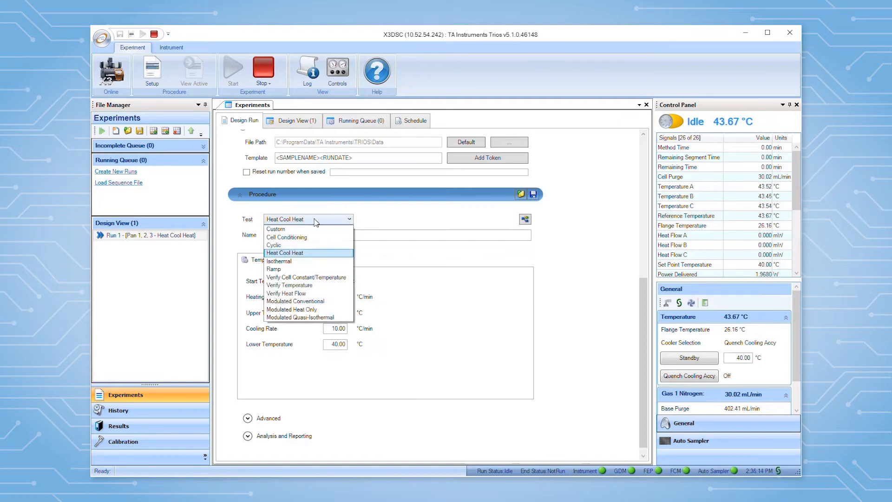
{"action": "left_click", "coordinate": [276, 228]}
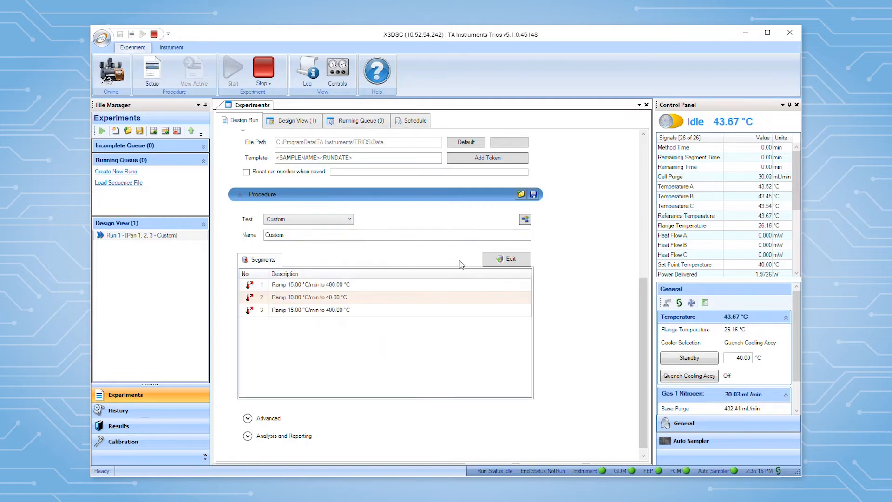
{"action": "left_click", "coordinate": [506, 259]}
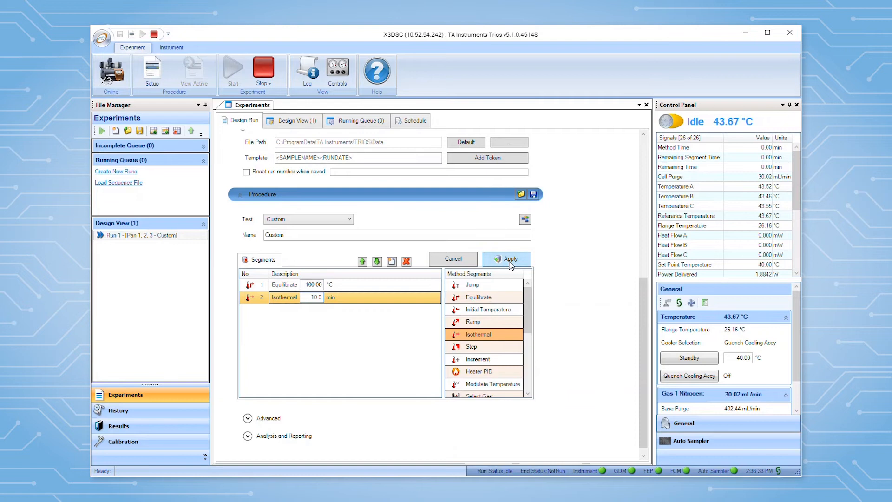
{"action": "left_click", "coordinate": [506, 259]}
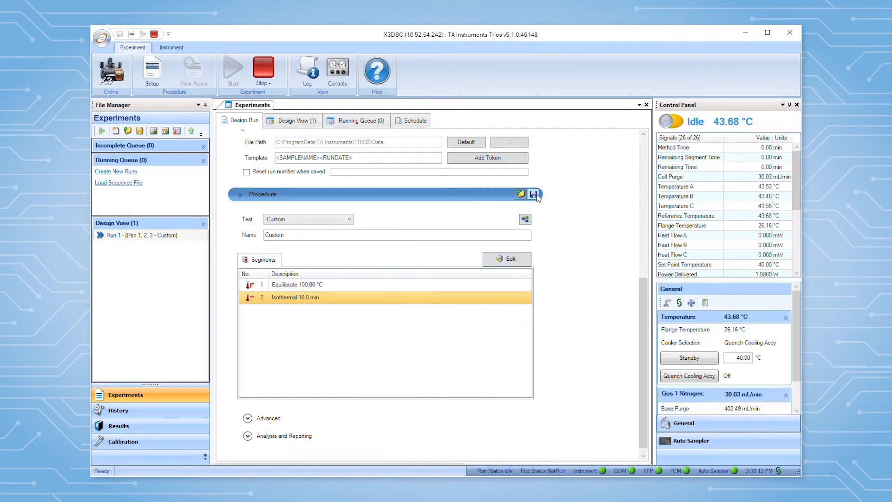
{"action": "left_click", "coordinate": [535, 195]}
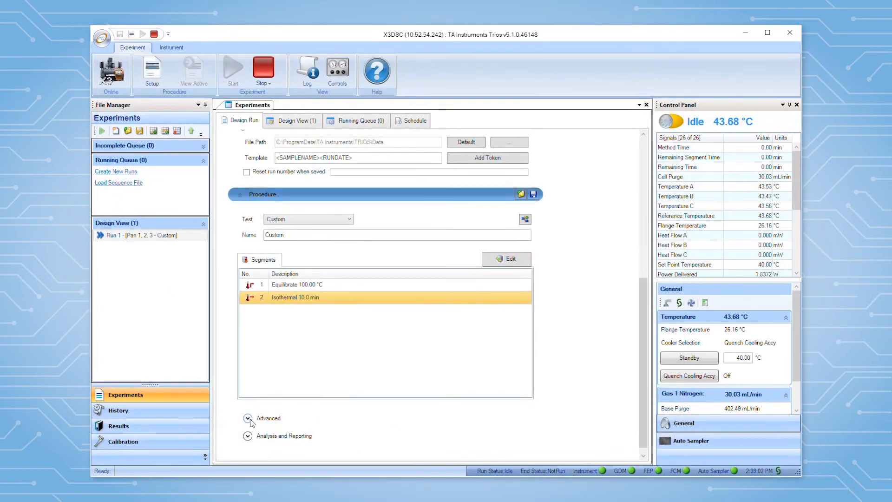
{"action": "left_click", "coordinate": [248, 418]}
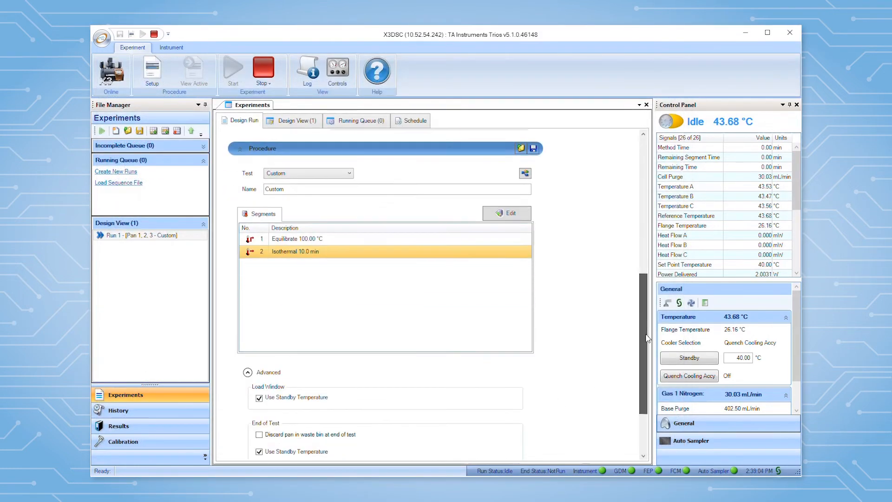
- Turn off standby temperature for the load window and enable pan discard at end of test
{"action": "scroll", "scroll_direction": "down", "scroll_amount": 3}
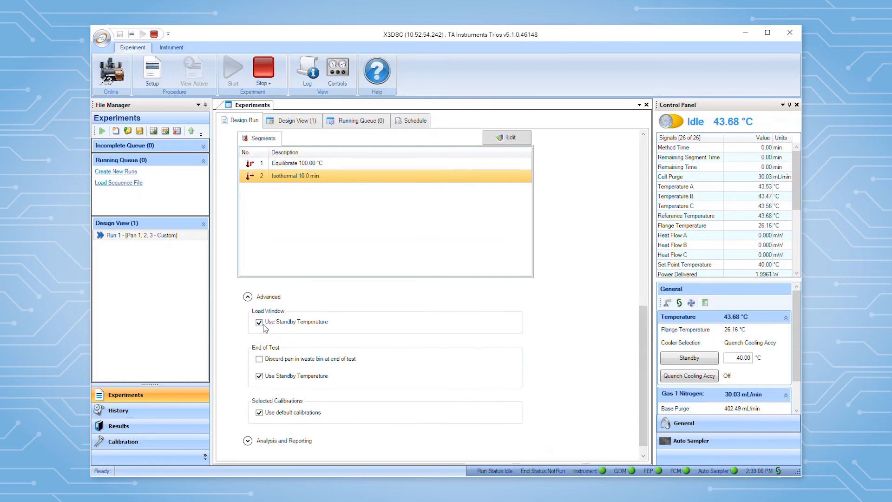
{"action": "left_click", "coordinate": [259, 322]}
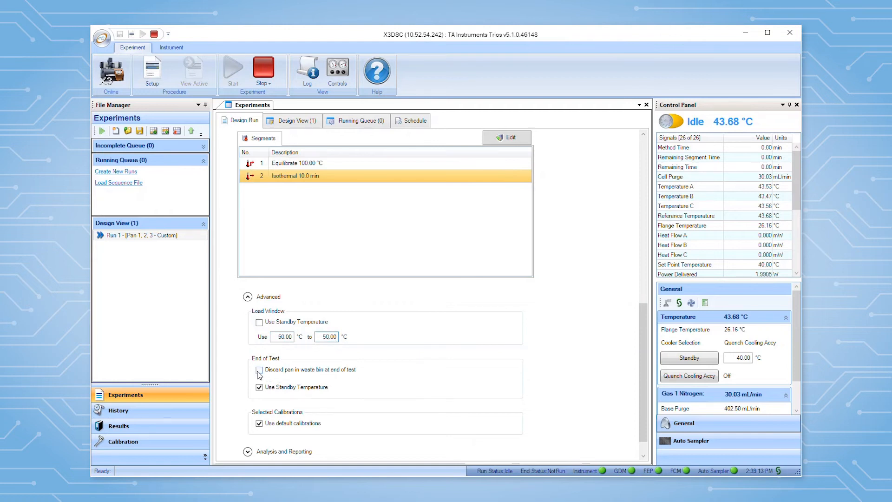
{"action": "left_click", "coordinate": [259, 369]}
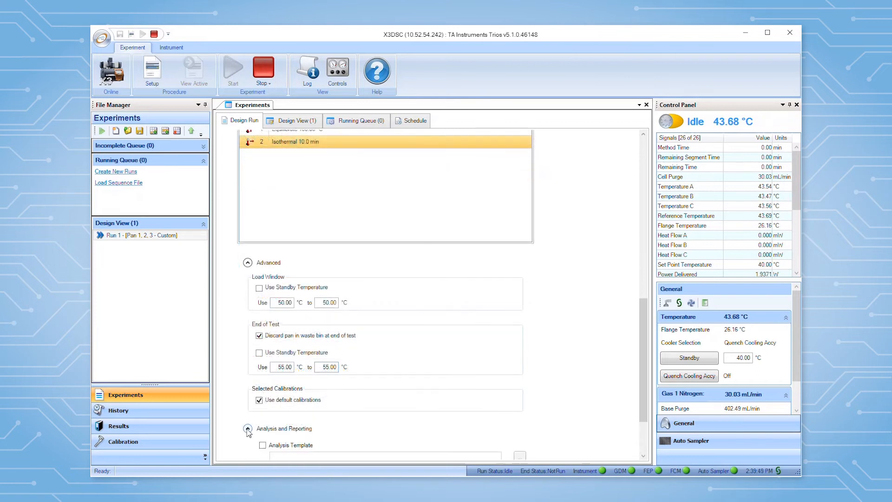
- Enable the analysis template and attach AnalysisTemplate.taant
{"action": "scroll", "scroll_direction": "down", "scroll_amount": 3}
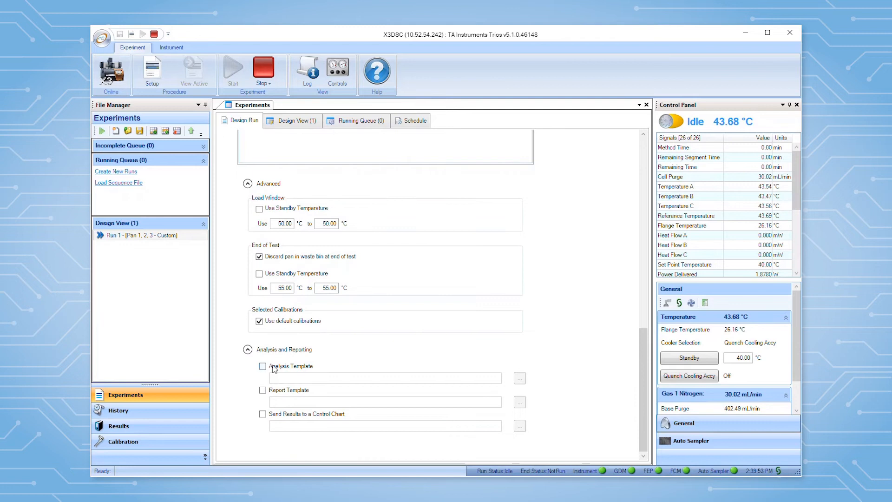
{"action": "left_click", "coordinate": [262, 366]}
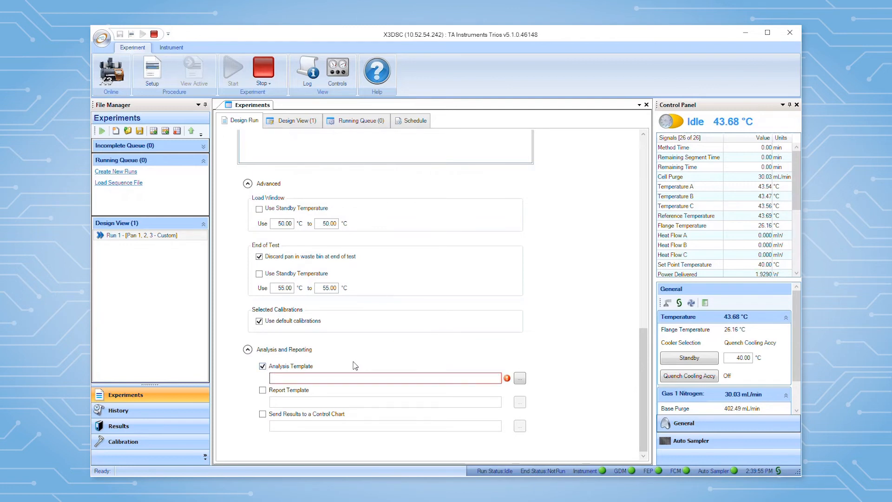
{"action": "left_click", "coordinate": [519, 378]}
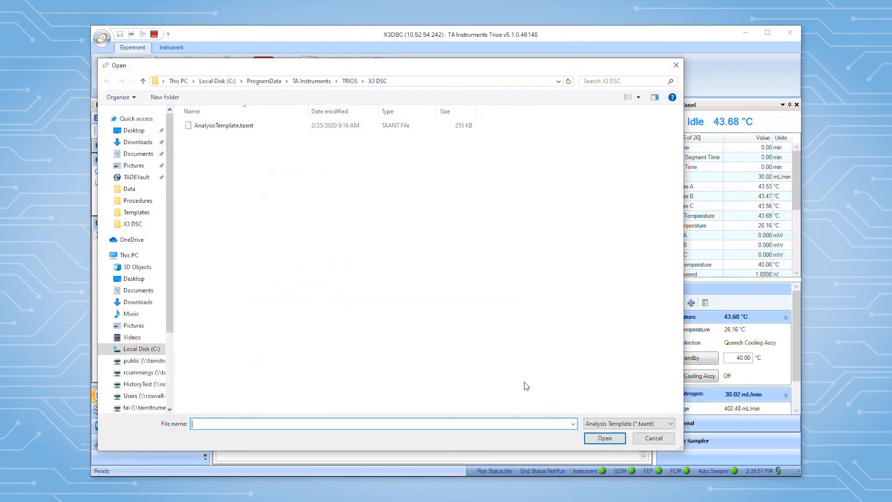
{"action": "left_click", "coordinate": [223, 125]}
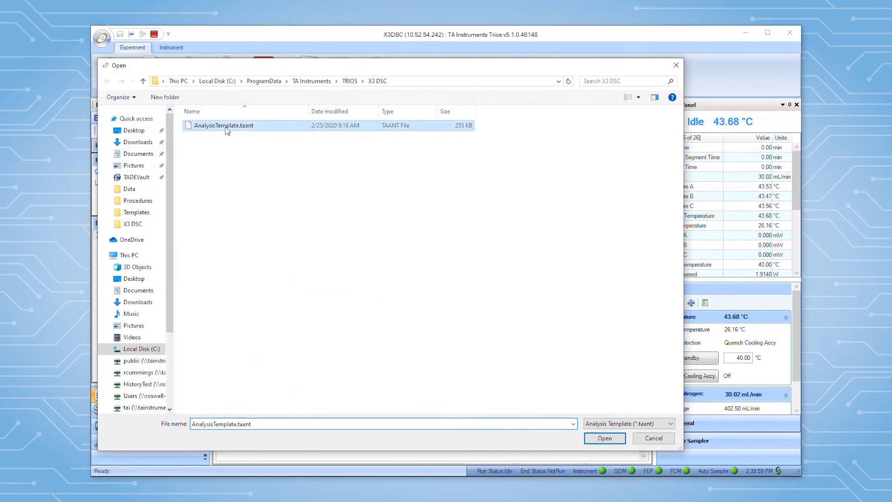
{"action": "left_click", "coordinate": [604, 438]}
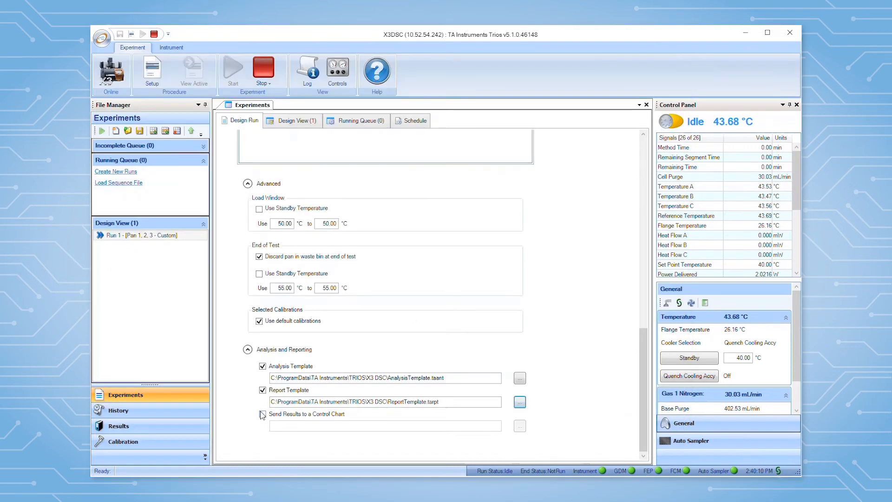
- Enable sending results to a control chart using ControlChart.tri
{"action": "left_click", "coordinate": [263, 413]}
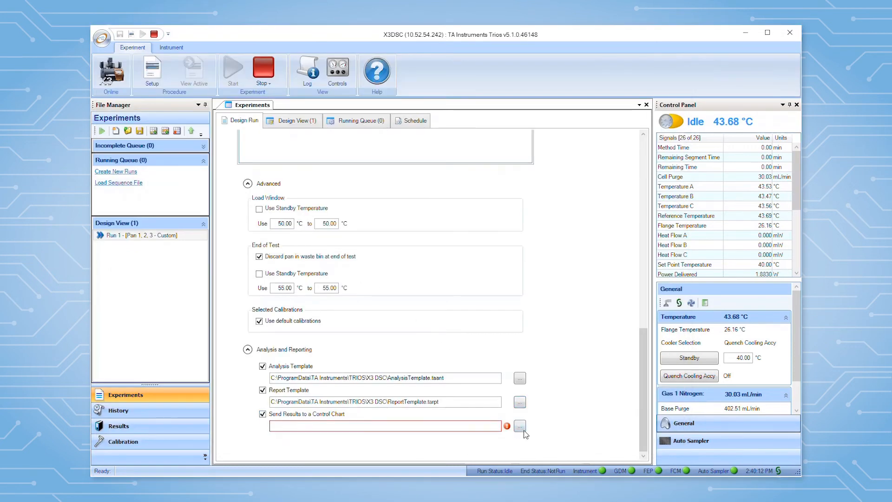
{"action": "left_click", "coordinate": [519, 426]}
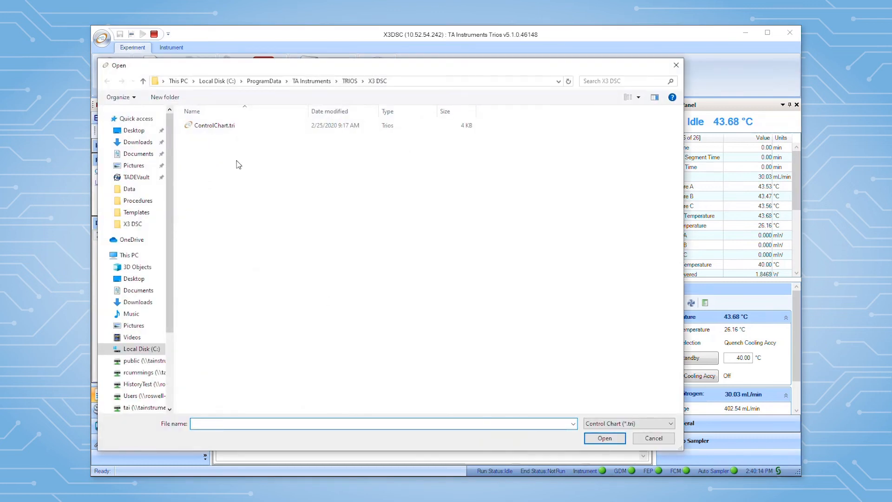
{"action": "left_click", "coordinate": [214, 125]}
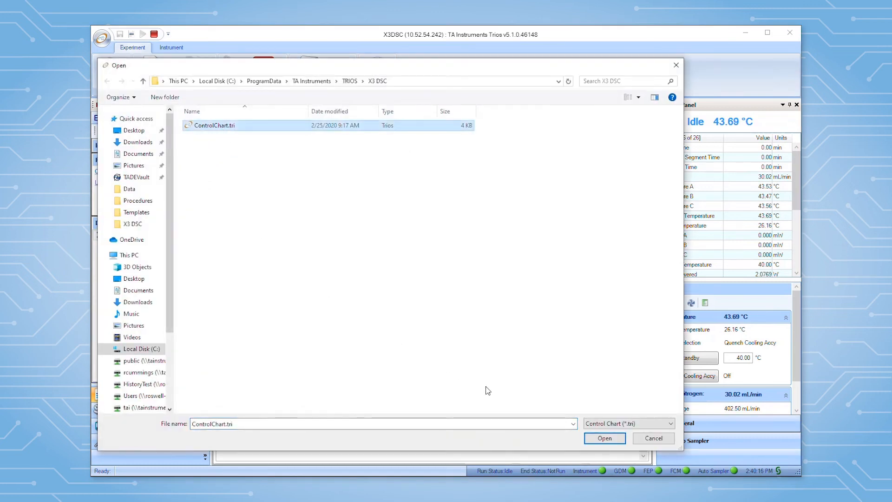
{"action": "left_click", "coordinate": [603, 438]}
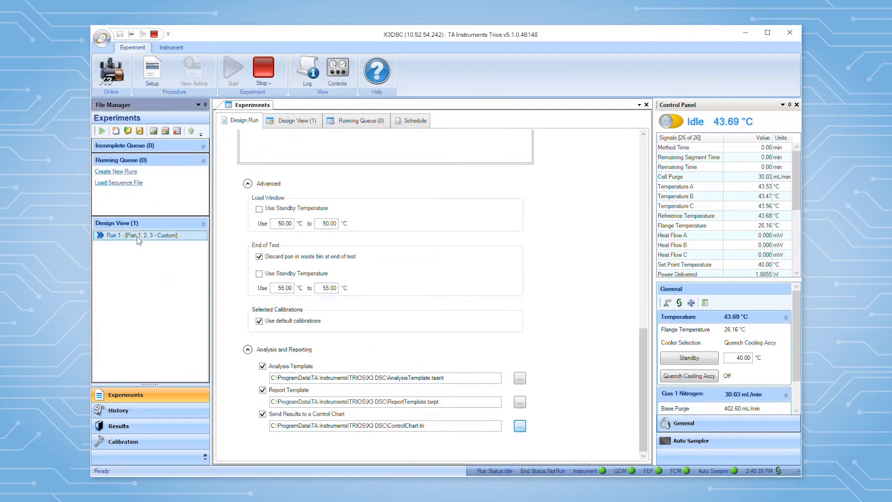
- Append Run 2 and rename its samples with a -2 suffix, like Sensor A-2 and B-2
{"action": "right_click", "coordinate": [139, 235]}
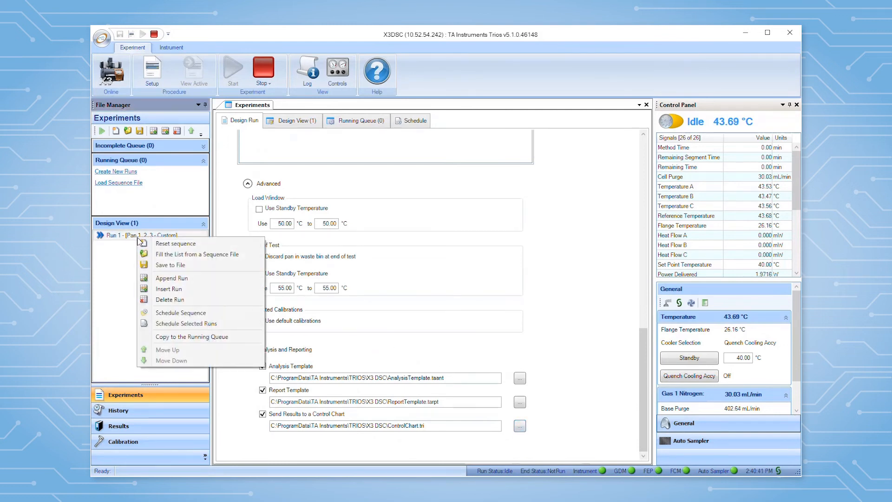
{"action": "left_click", "coordinate": [171, 279]}
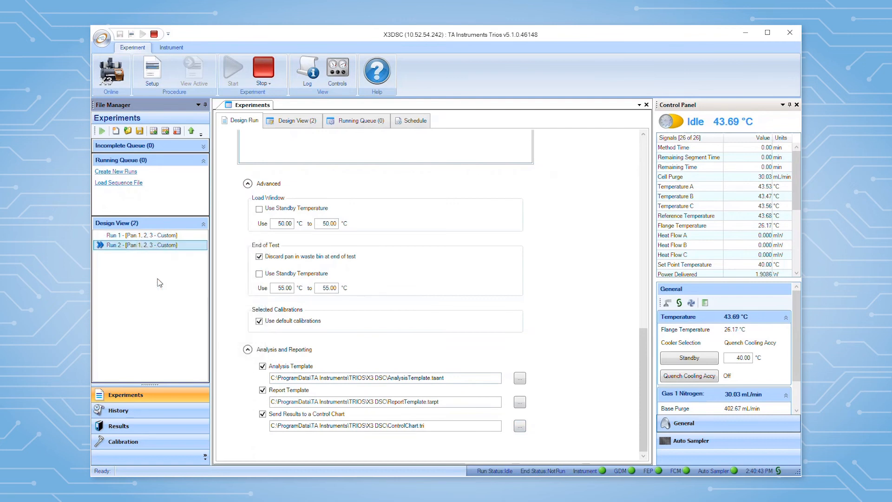
{"action": "mouse_move", "coordinate": [469, 304]}
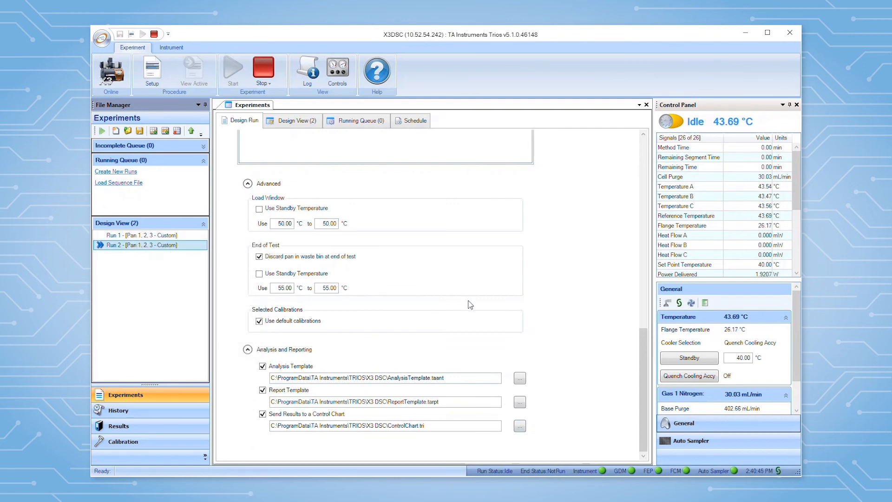
{"action": "scroll", "scroll_direction": "up", "scroll_amount": 3}
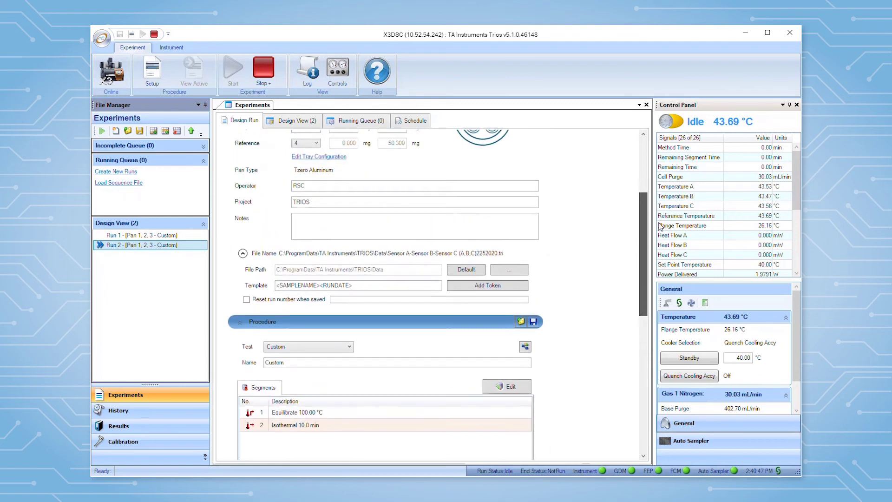
{"action": "scroll", "scroll_direction": "up", "scroll_amount": 3}
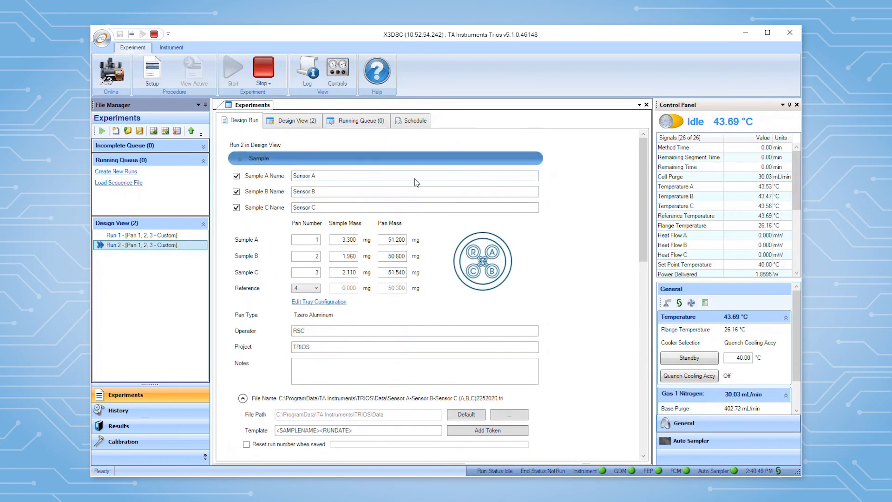
{"action": "mouse_move", "coordinate": [270, 283]}
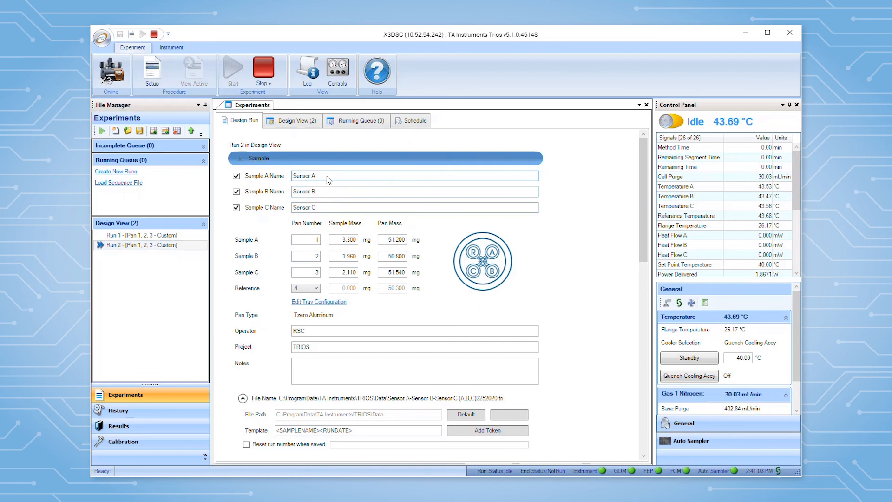
{"action": "type", "text": "-2"}
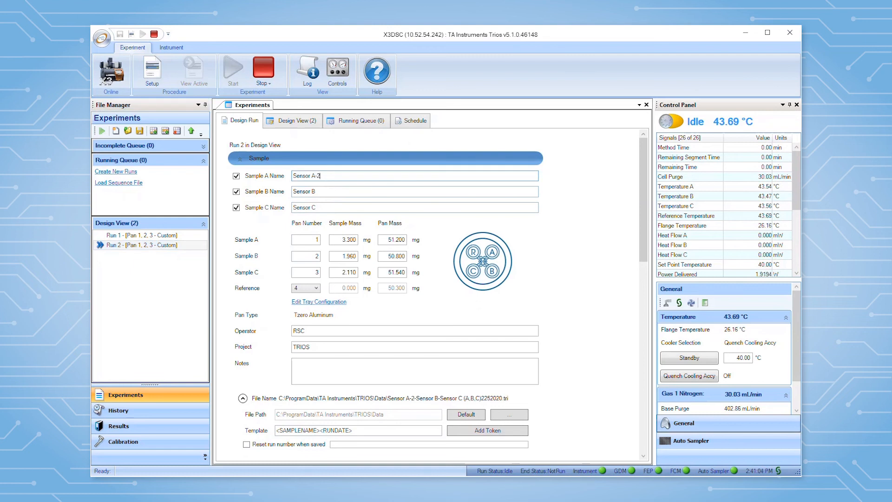
{"action": "left_click", "coordinate": [414, 191]}
{"action": "type", "text": "-2"}
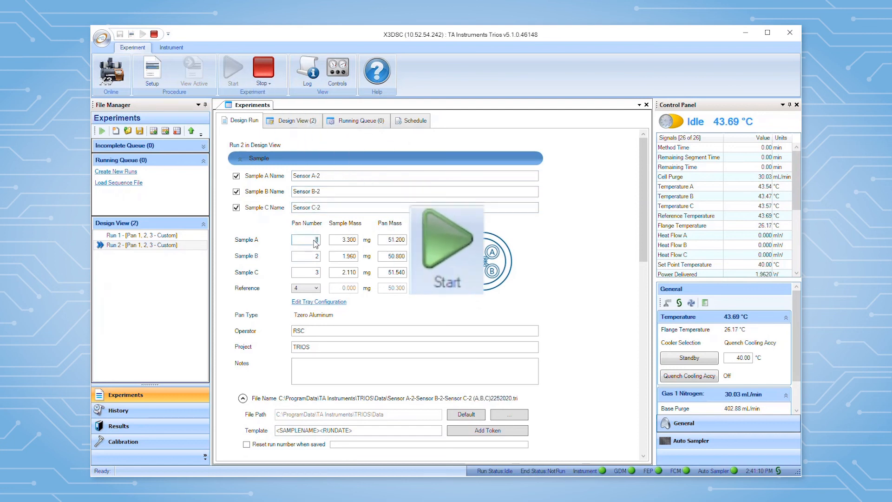
- Copy both runs to the running queue
{"action": "left_click", "coordinate": [140, 235]}
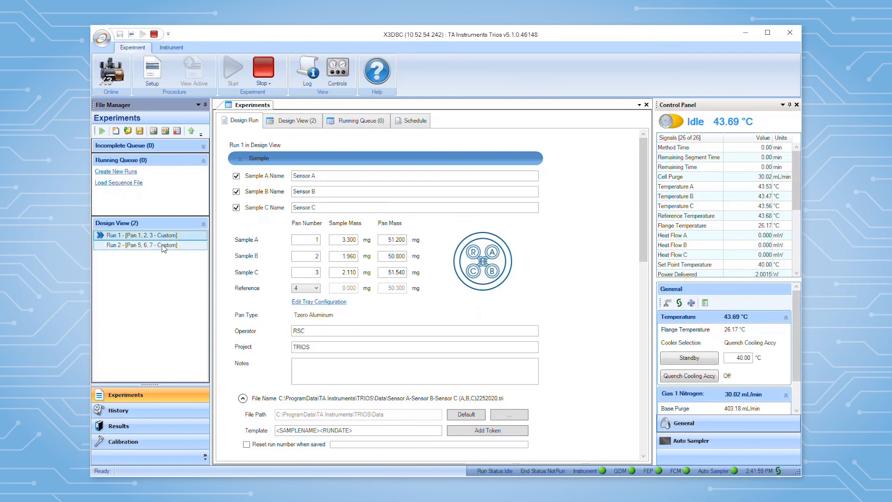
{"action": "right_click", "coordinate": [150, 245]}
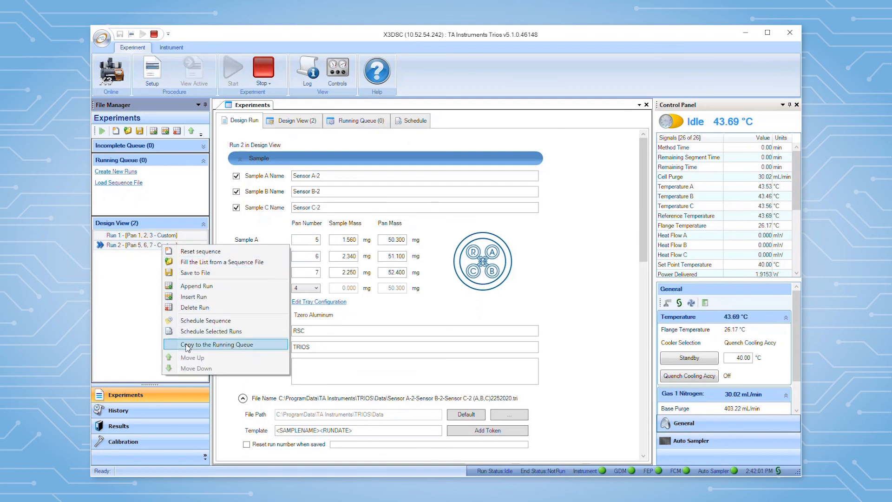
{"action": "left_click", "coordinate": [216, 344]}
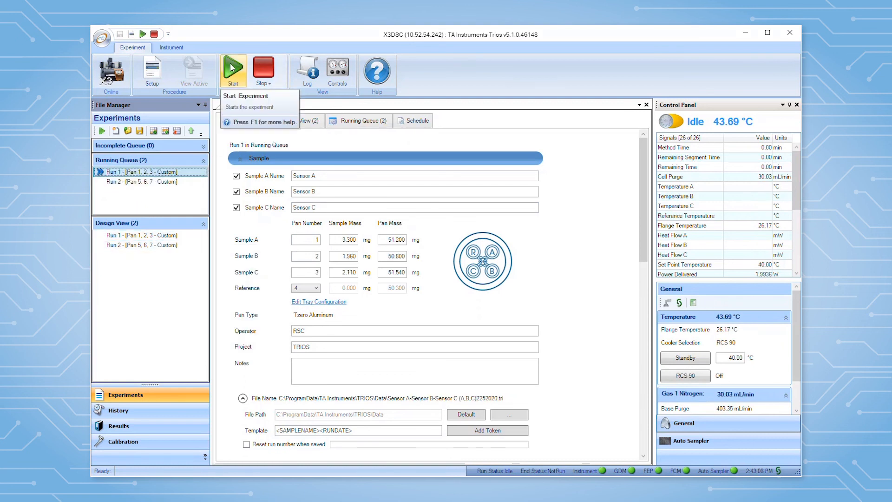